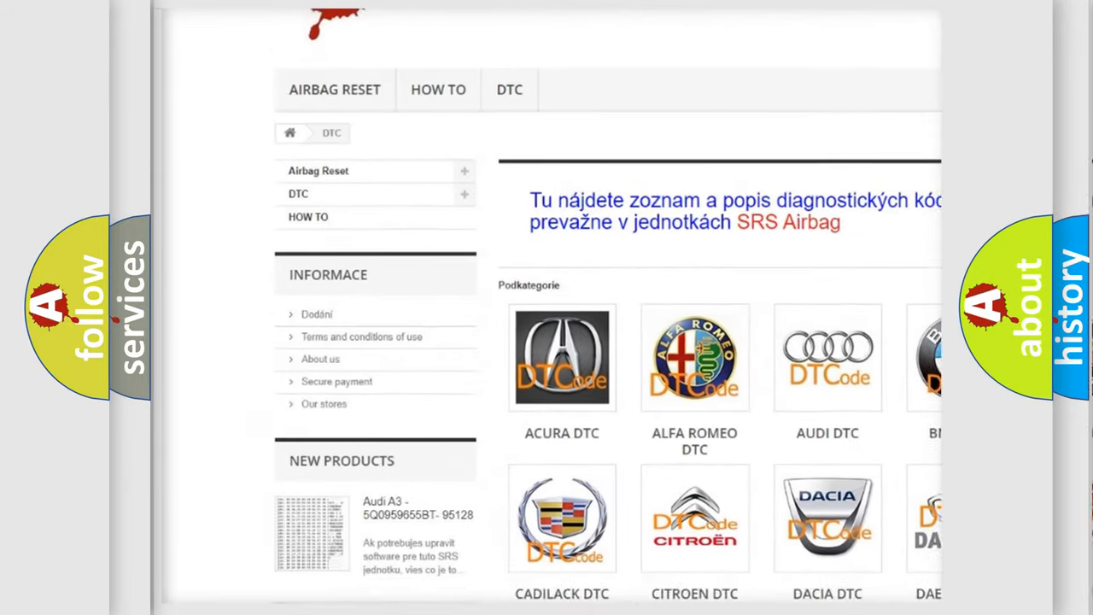
{"action": "scroll", "scroll_direction": "down", "scroll_amount": 3}
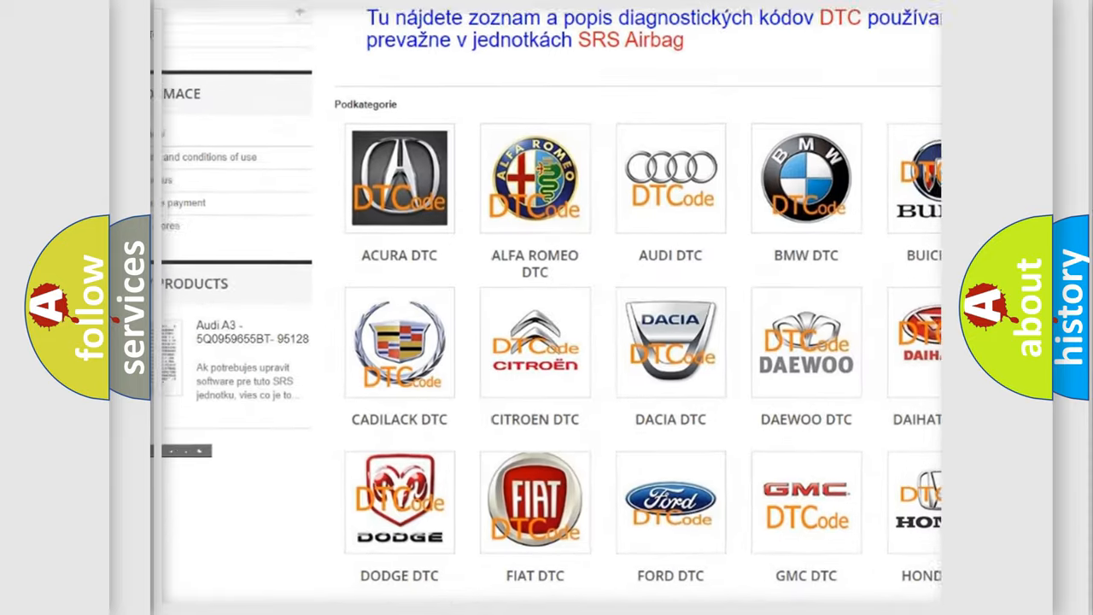